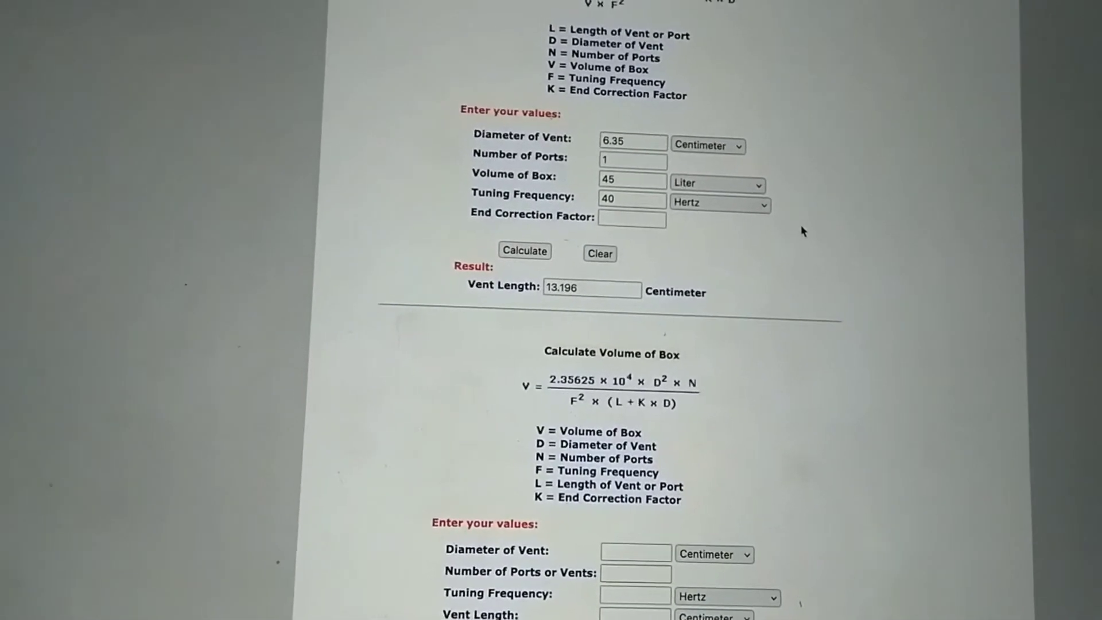
pyautogui.scroll(-3)
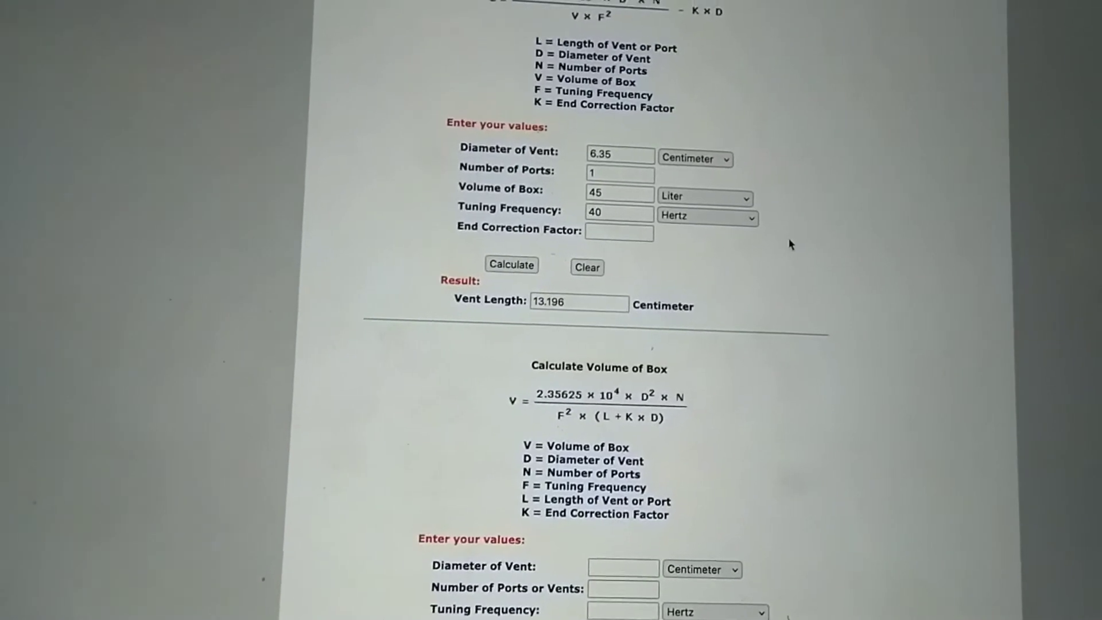
pyautogui.scroll(-3)
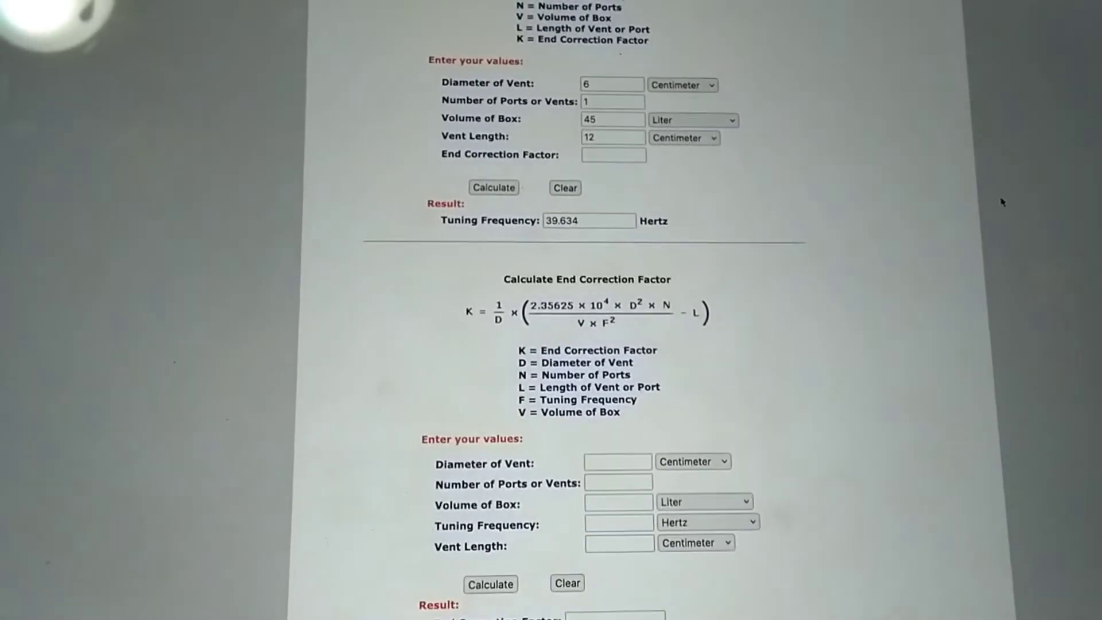
pyautogui.scroll(-3)
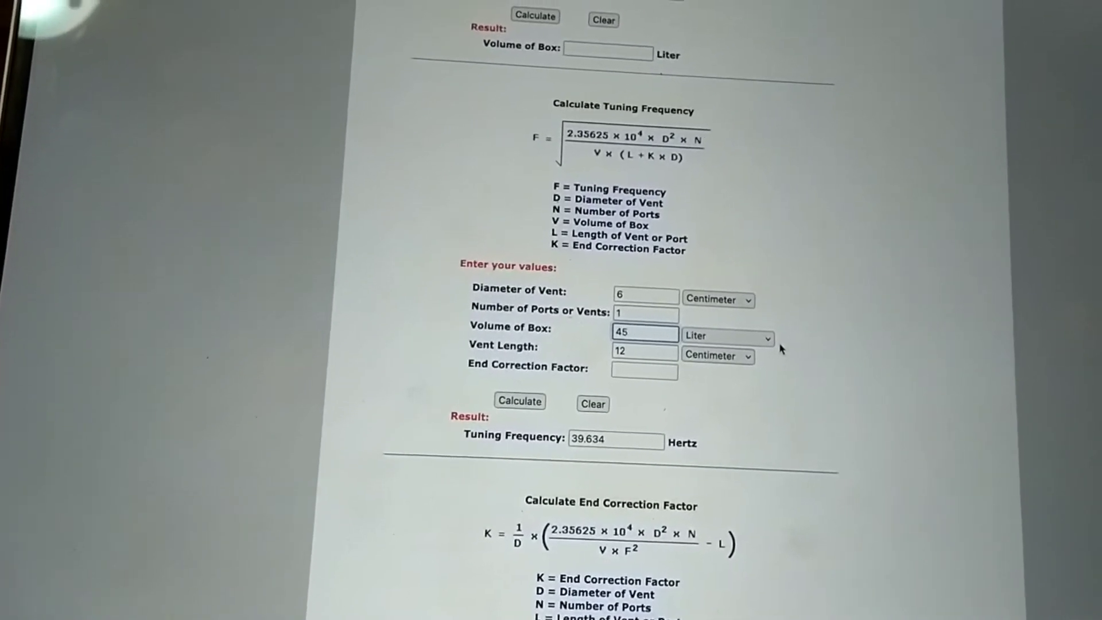
pyautogui.scroll(-3)
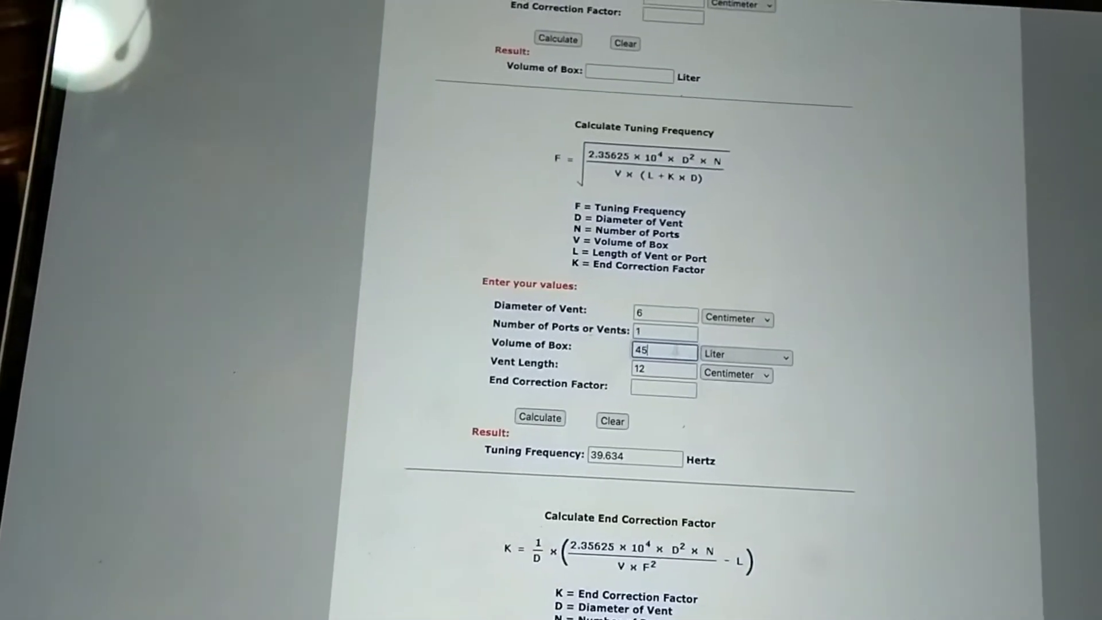
pyautogui.scroll(-3)
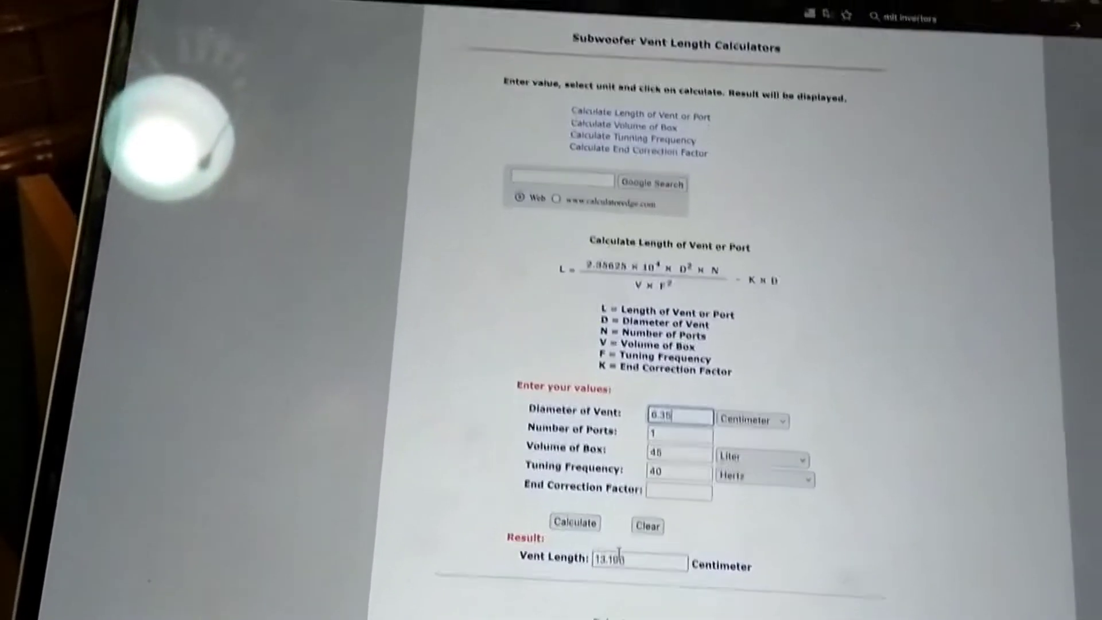
pyautogui.scroll(-3)
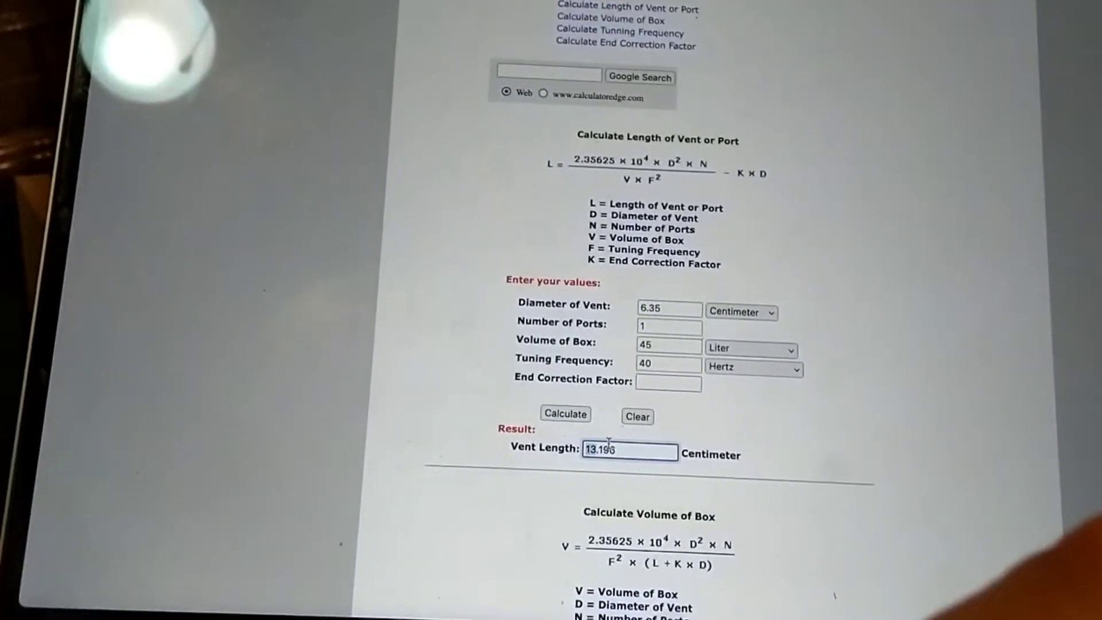